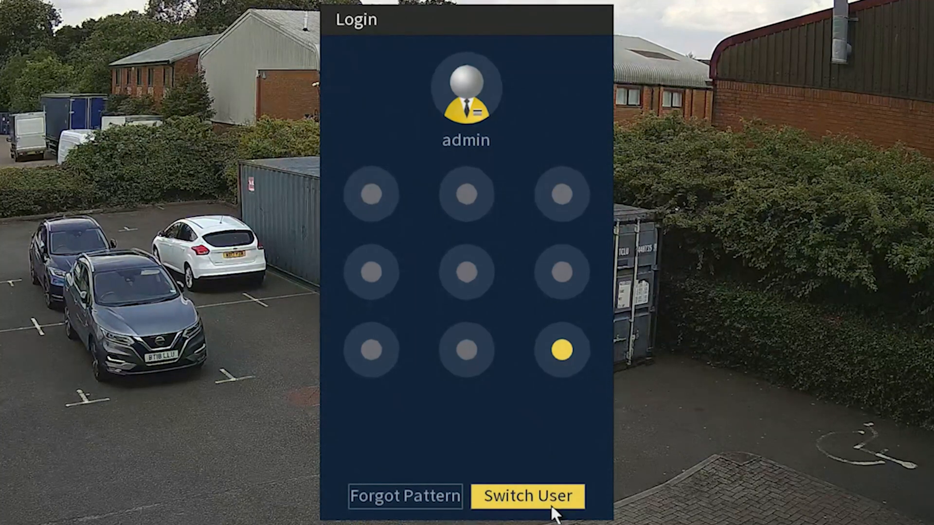
# Switch from pattern unlock to the username-and-password login with admin as username
pyautogui.click(525, 496)
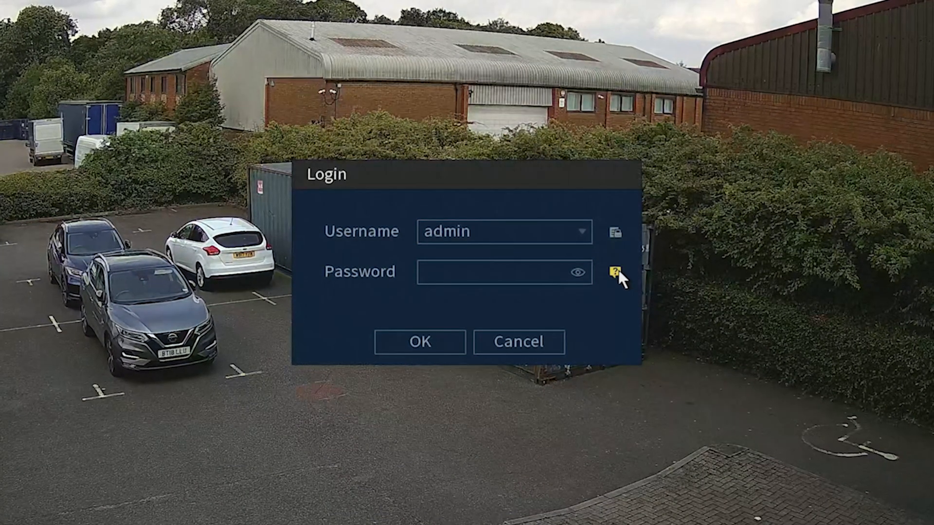
pyautogui.moveTo(615, 271)
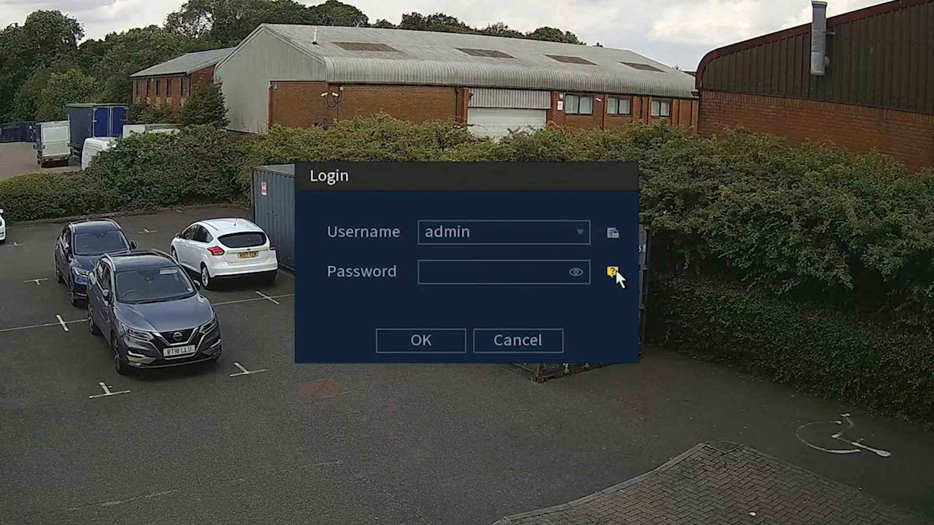
# Use the forgot-password option and accept the data-collection note to reach the email reset screen
pyautogui.click(625, 271)
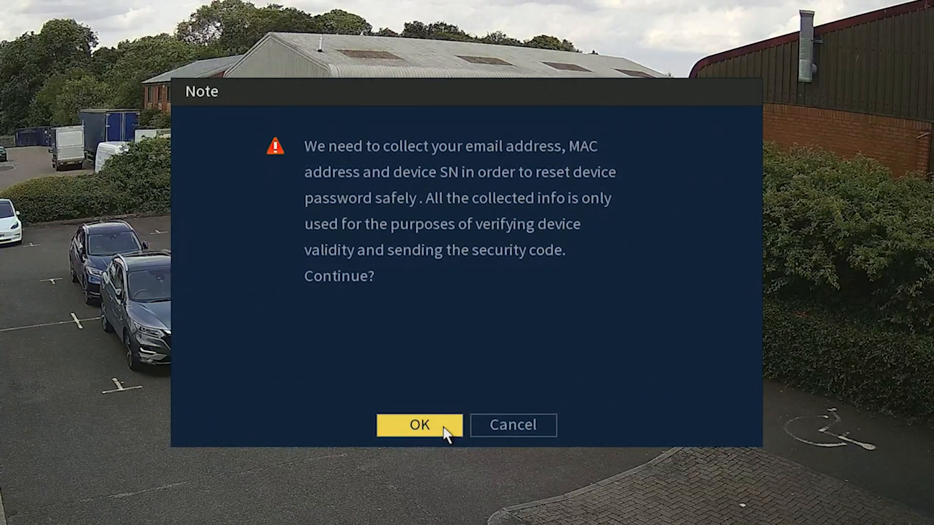
pyautogui.click(419, 425)
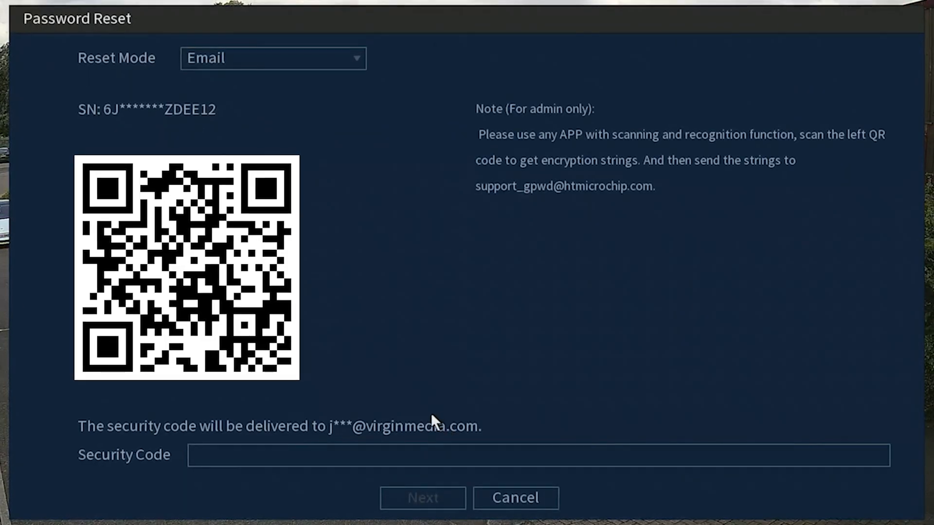